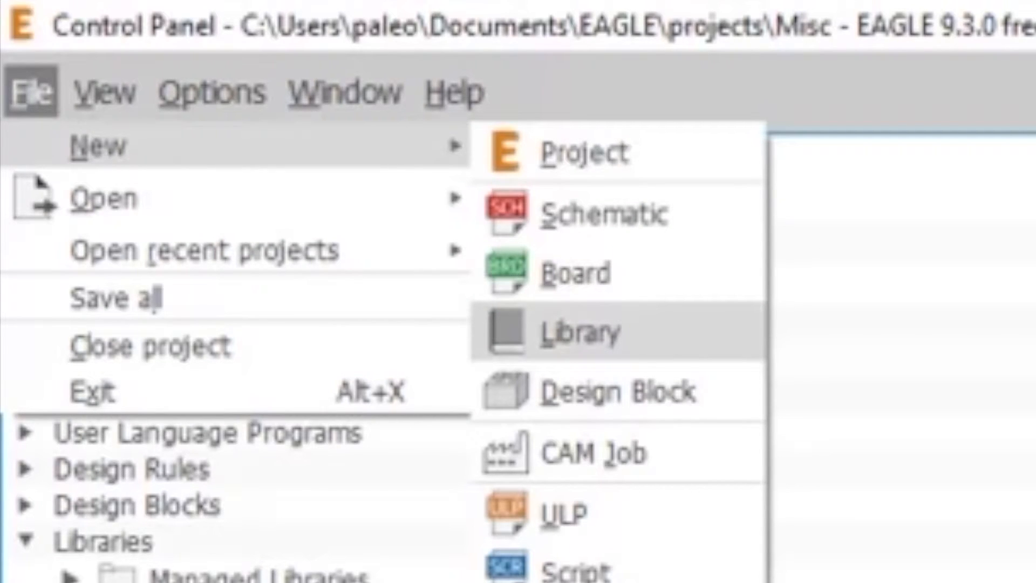
Create a new library and enter the new symbol name CAP.
{"action": "left_click", "coordinate": [580, 330]}
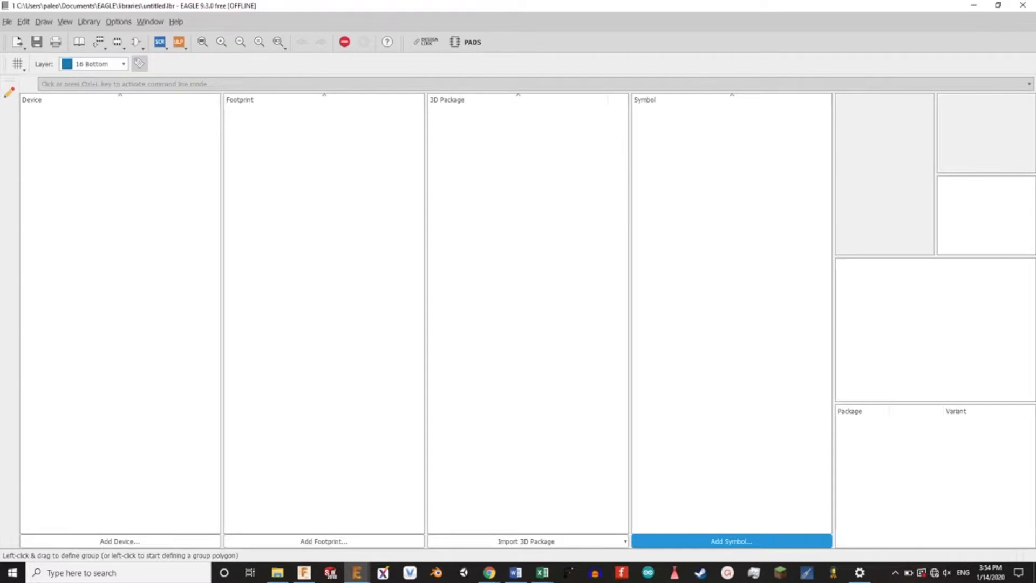
{"action": "left_click", "coordinate": [731, 540]}
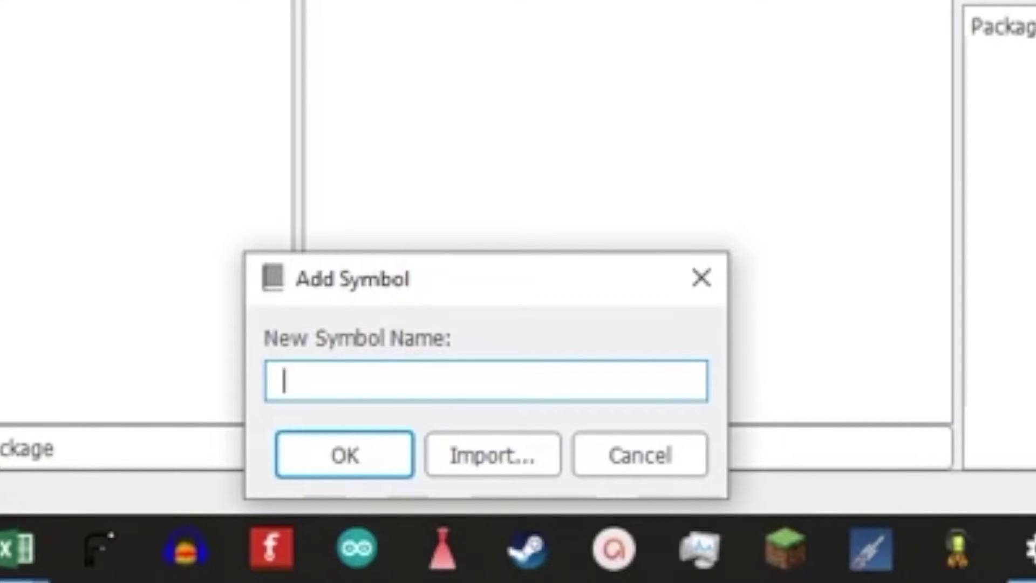
{"action": "type", "text": "CA"}
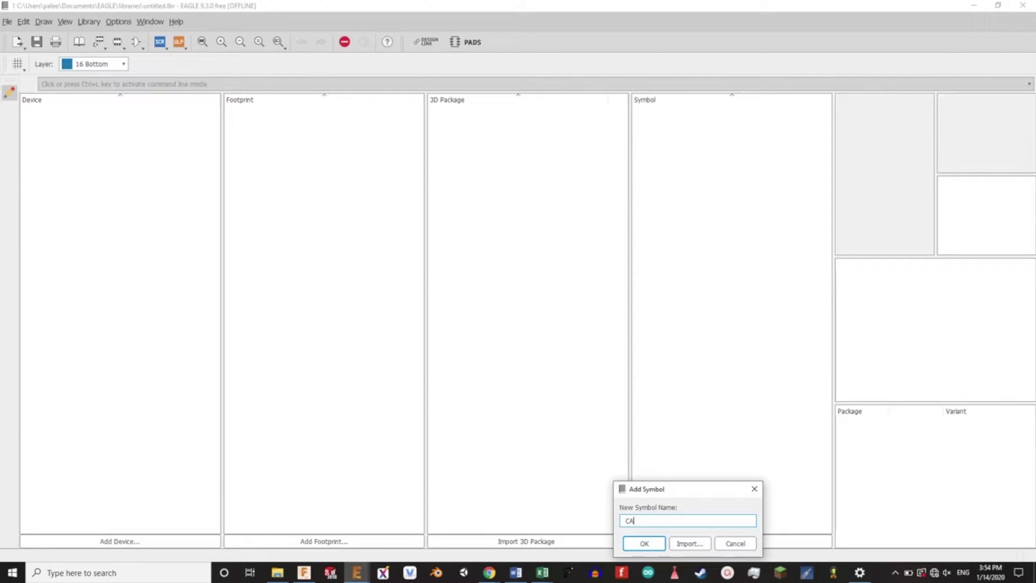
{"action": "left_click", "coordinate": [642, 543]}
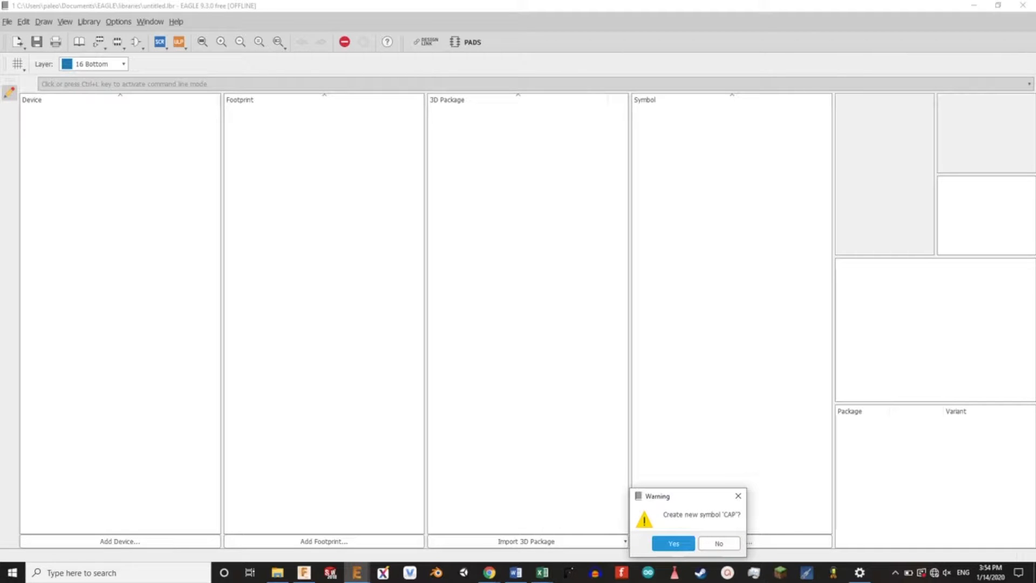
Confirm creating the CAP symbol and shorten the alternate grid value.
{"action": "left_click", "coordinate": [673, 543]}
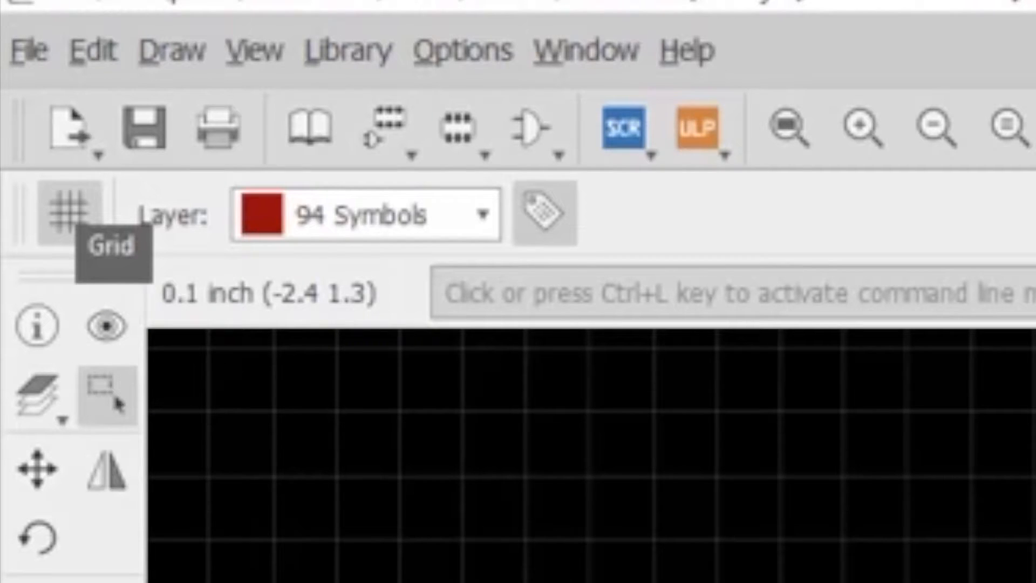
{"action": "left_click", "coordinate": [59, 212]}
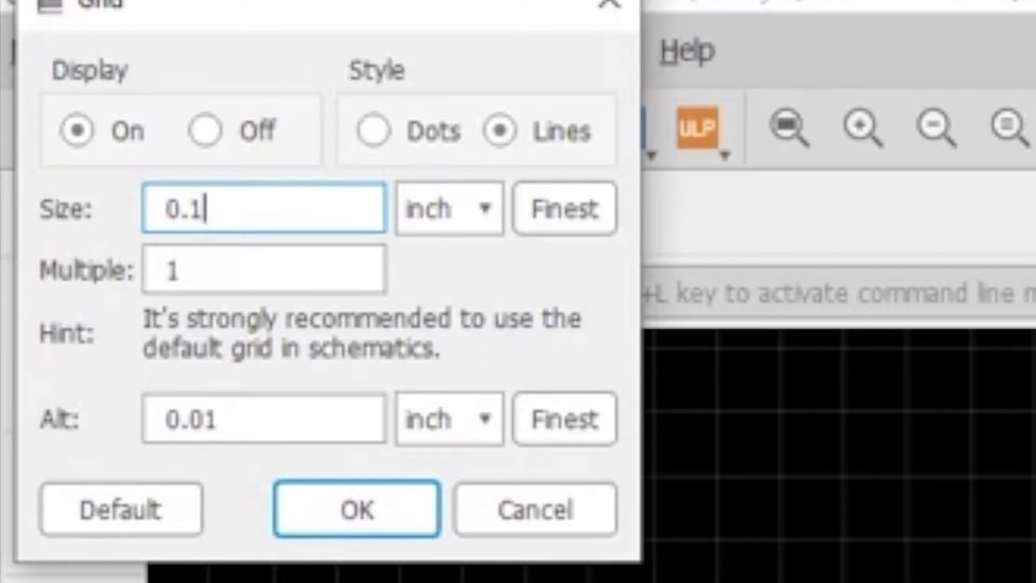
{"action": "left_click", "coordinate": [261, 419]}
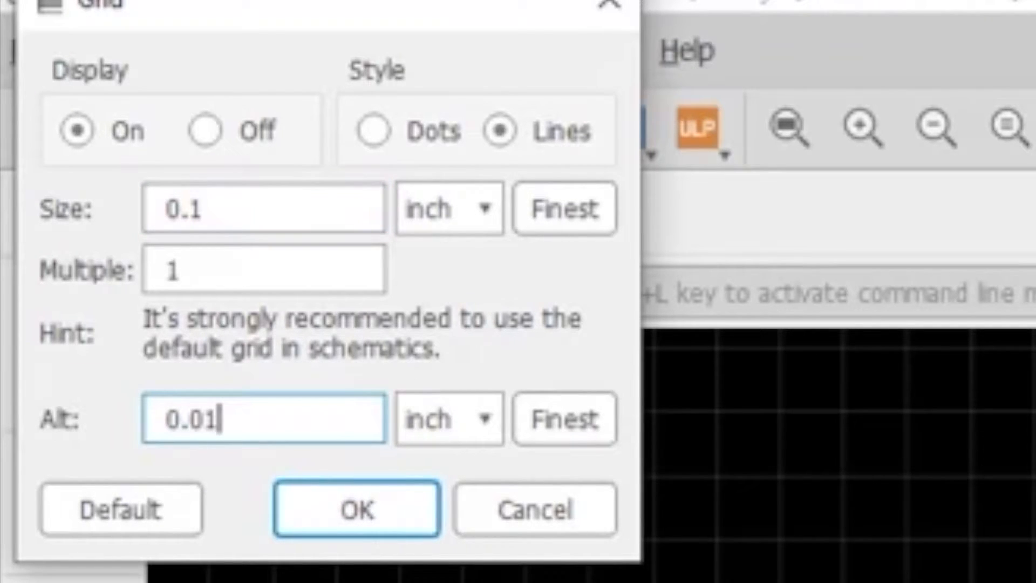
{"action": "key", "text": "Backspace"}
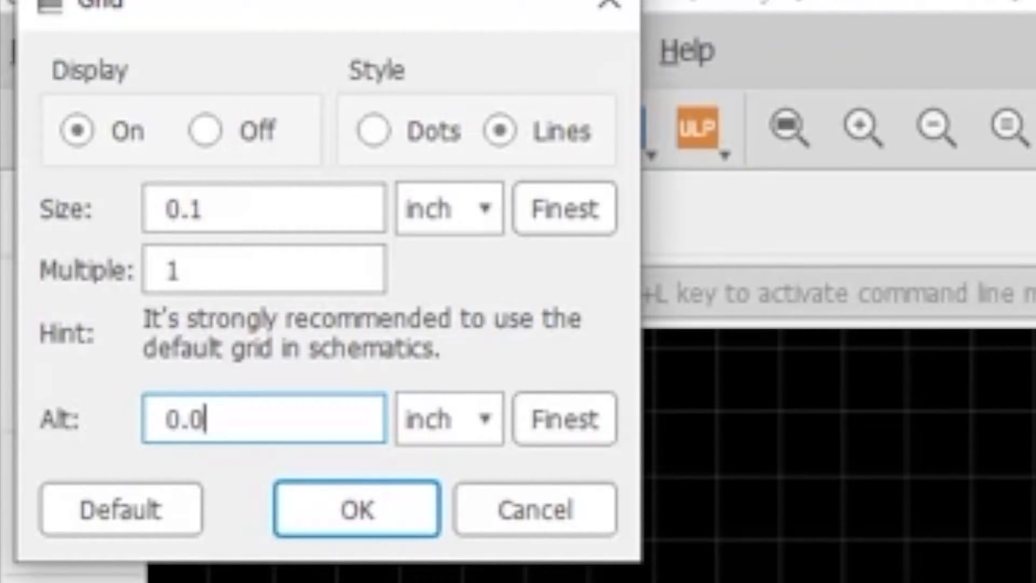
{"action": "left_click", "coordinate": [356, 510]}
{"action": "type", "text": "Capacitor 0402"}
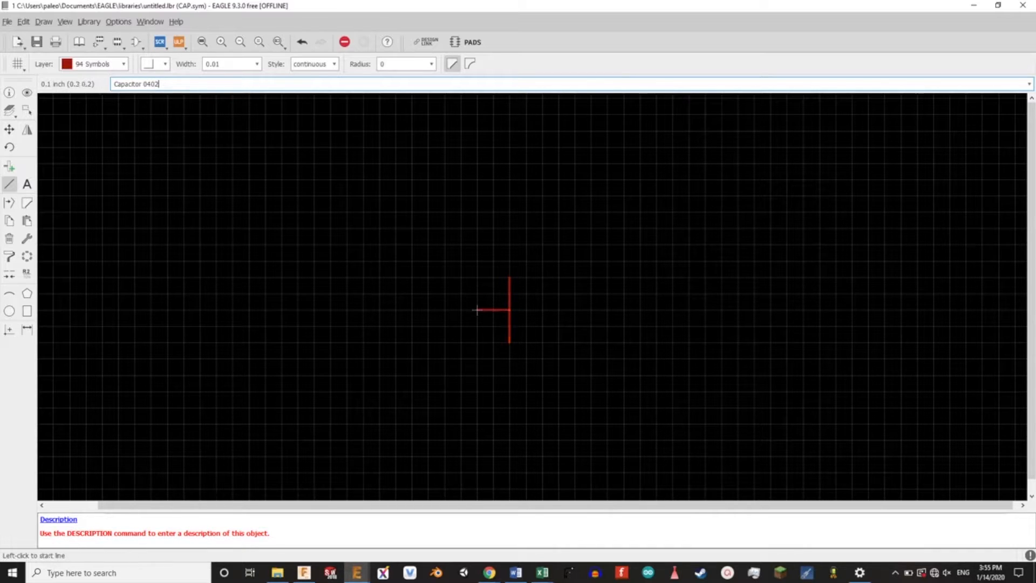
Draw the second capacitor plate and its lead.
{"action": "left_click", "coordinate": [525, 311]}
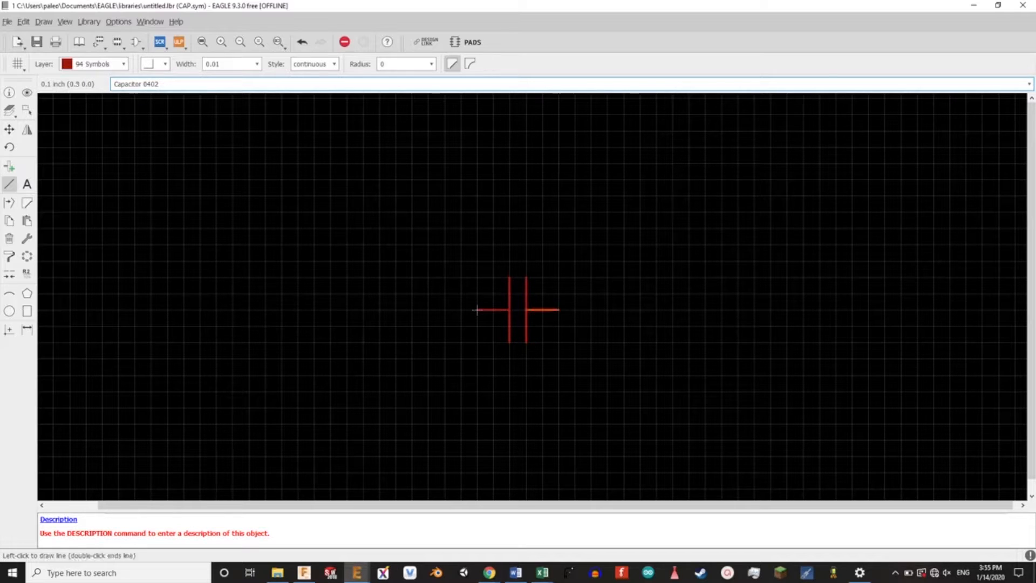
{"action": "left_click", "coordinate": [9, 166]}
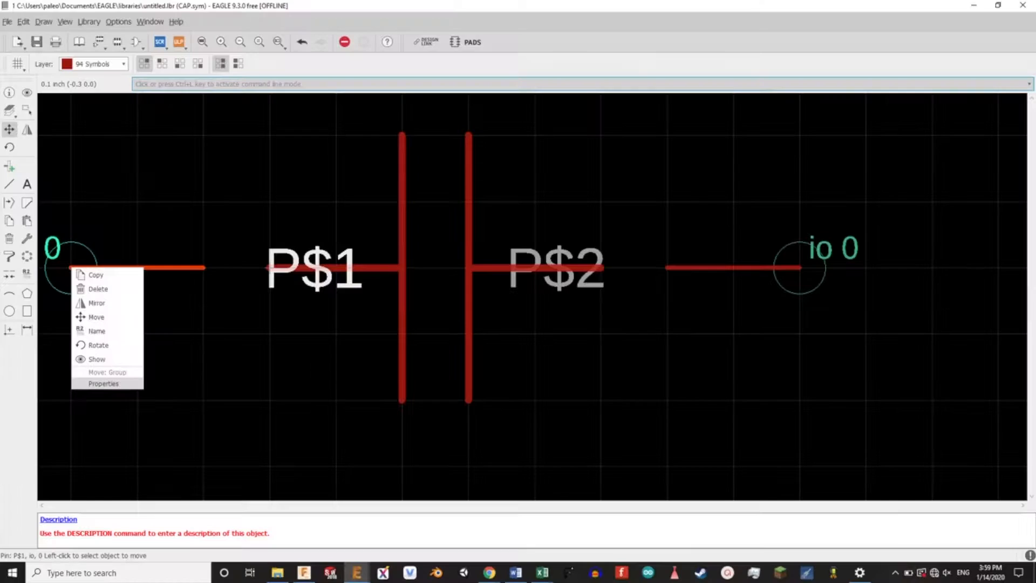
Make the left pin passive with point length, then select the right pin's properties.
{"action": "left_click", "coordinate": [103, 384]}
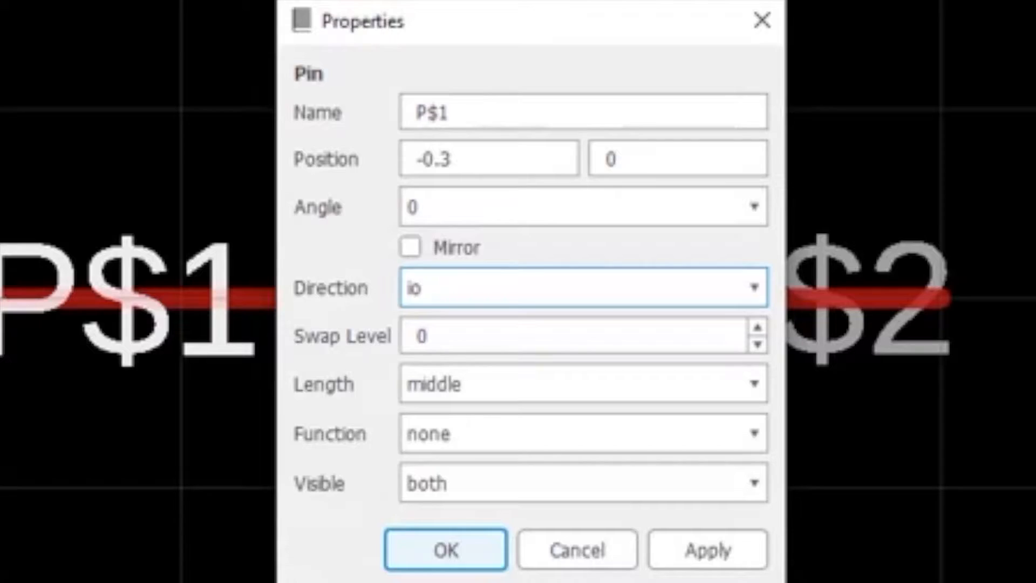
{"action": "left_click", "coordinate": [753, 287]}
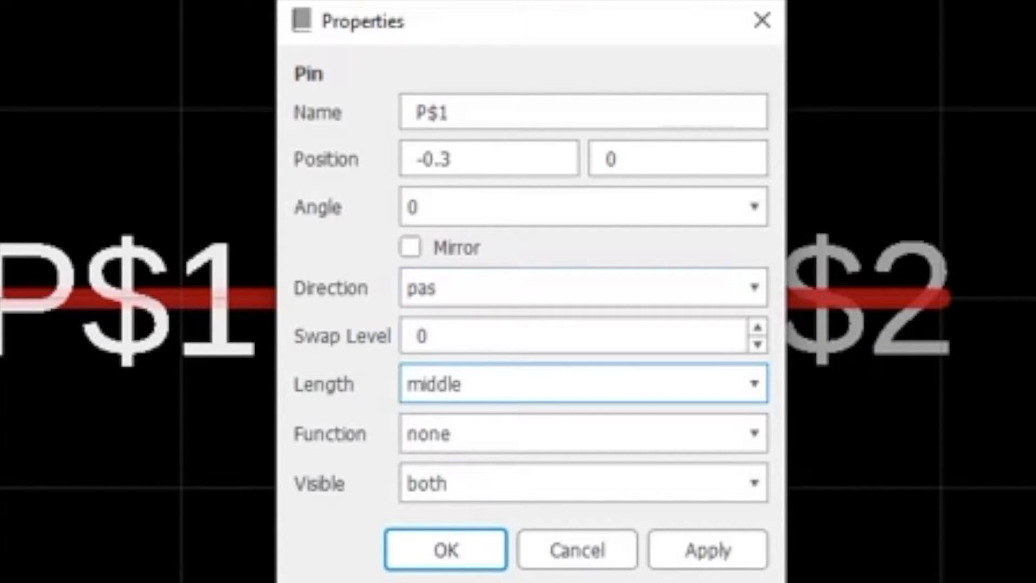
{"action": "left_click", "coordinate": [582, 383]}
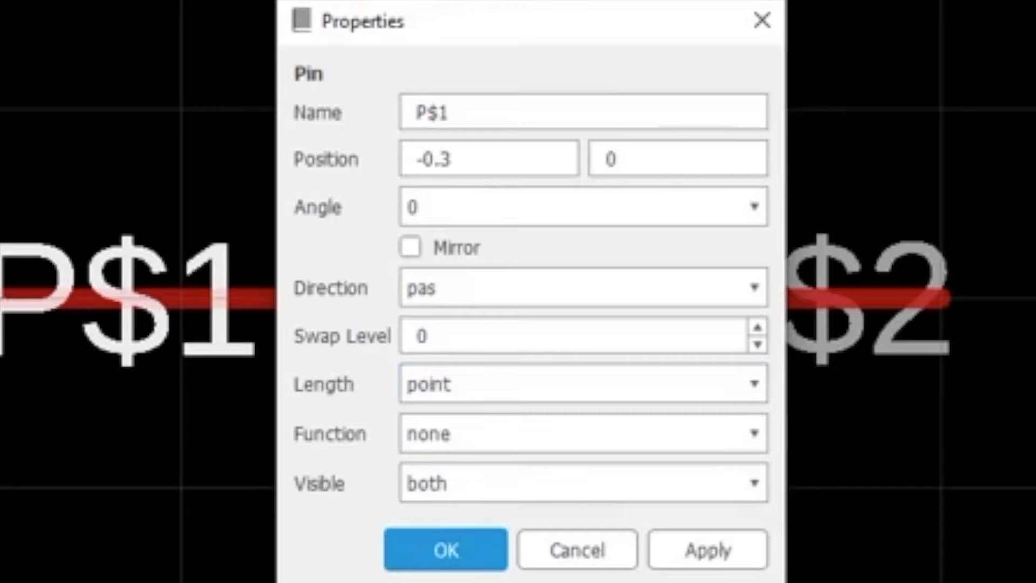
{"action": "left_click", "coordinate": [445, 550]}
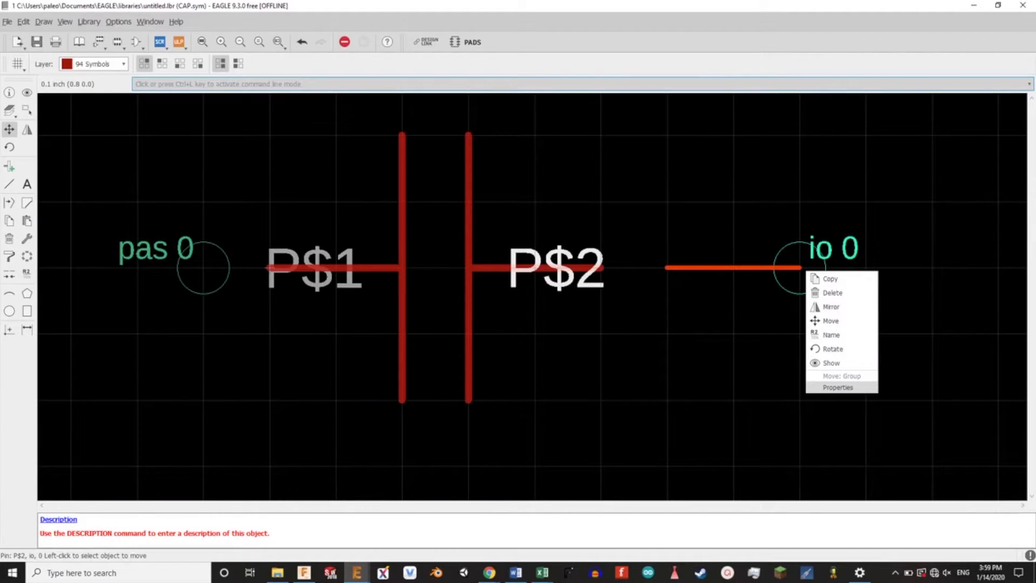
{"action": "left_click", "coordinate": [838, 388]}
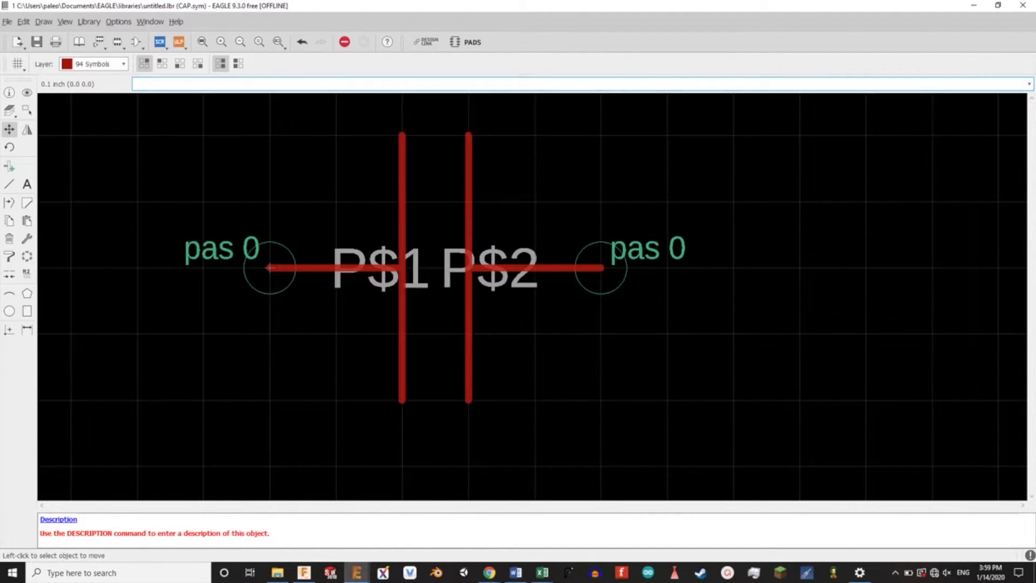
Hide pin P$1's name label through its properties.
{"action": "right_click", "coordinate": [268, 268]}
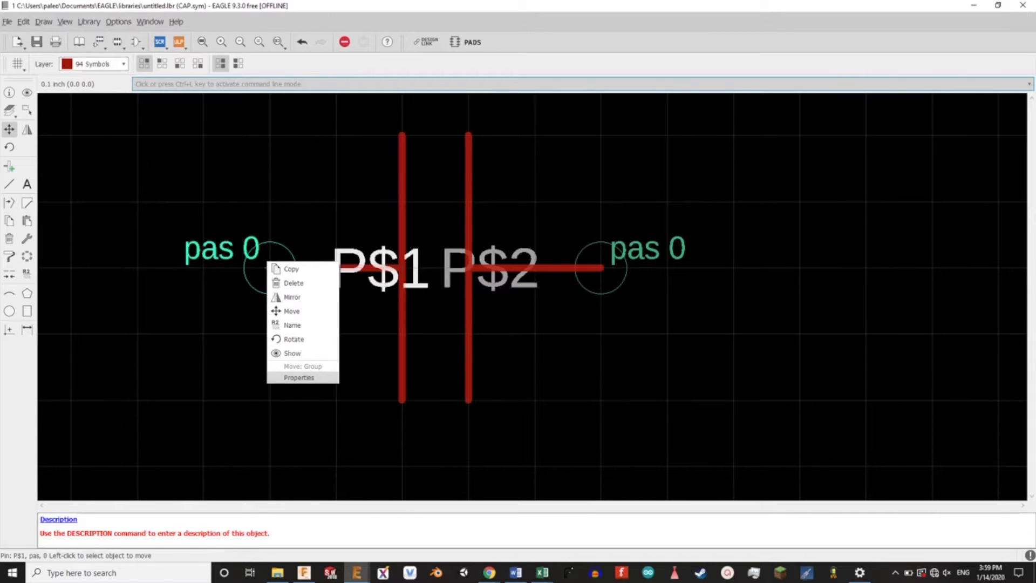
{"action": "left_click", "coordinate": [298, 377]}
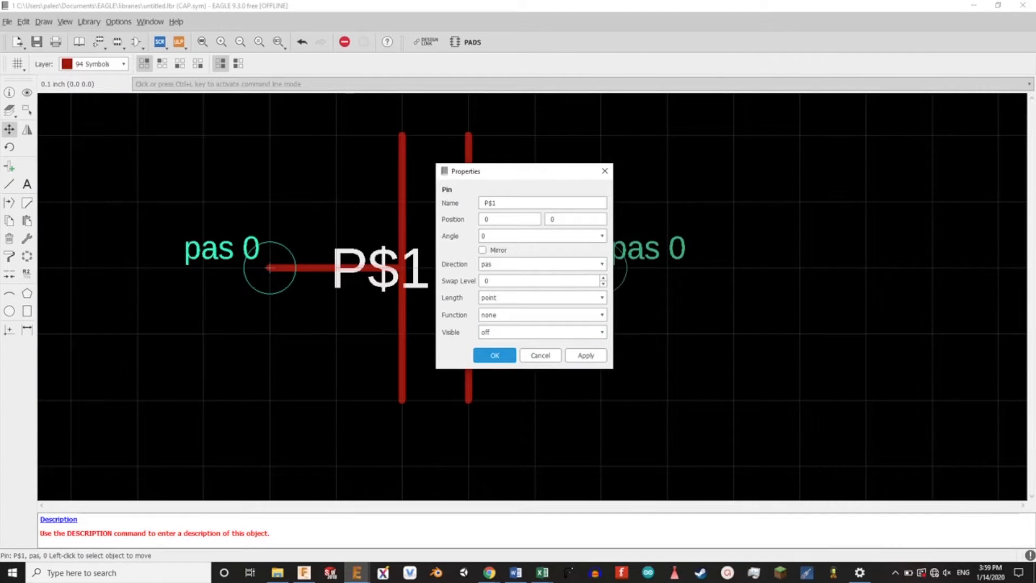
{"action": "left_click", "coordinate": [494, 355]}
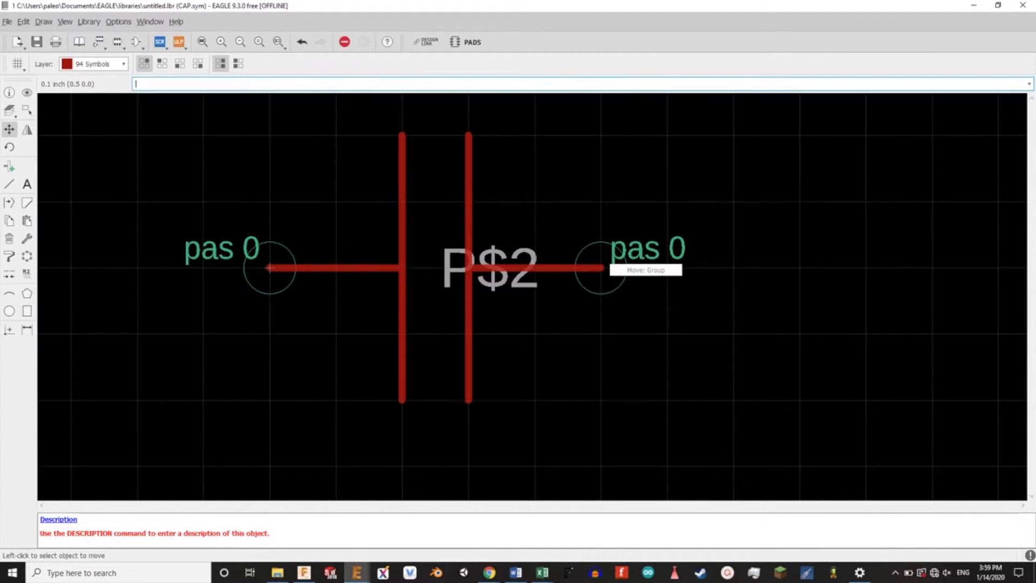
Change pin P$2's name visibility in its properties.
{"action": "right_click", "coordinate": [600, 267]}
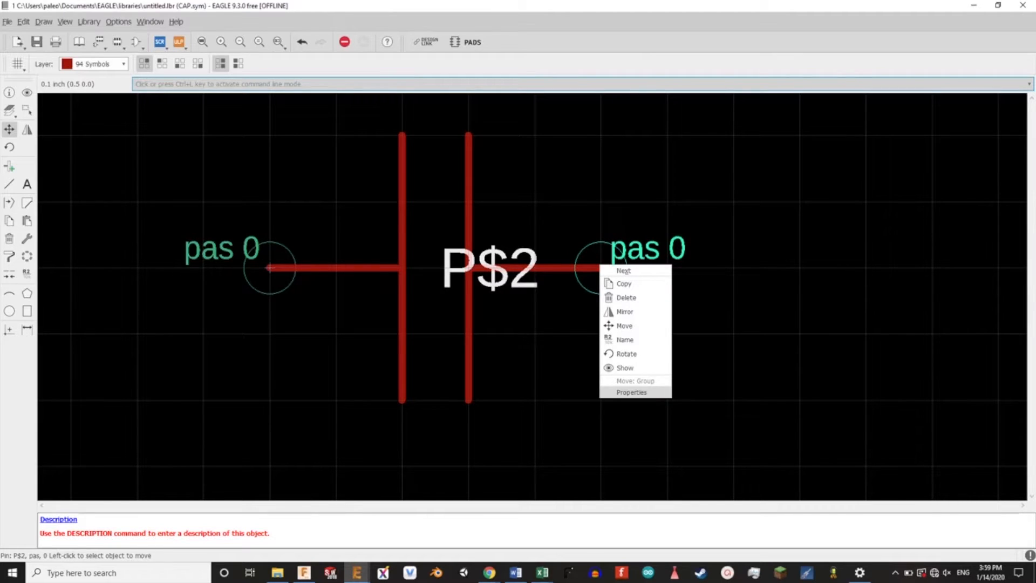
{"action": "left_click", "coordinate": [631, 392]}
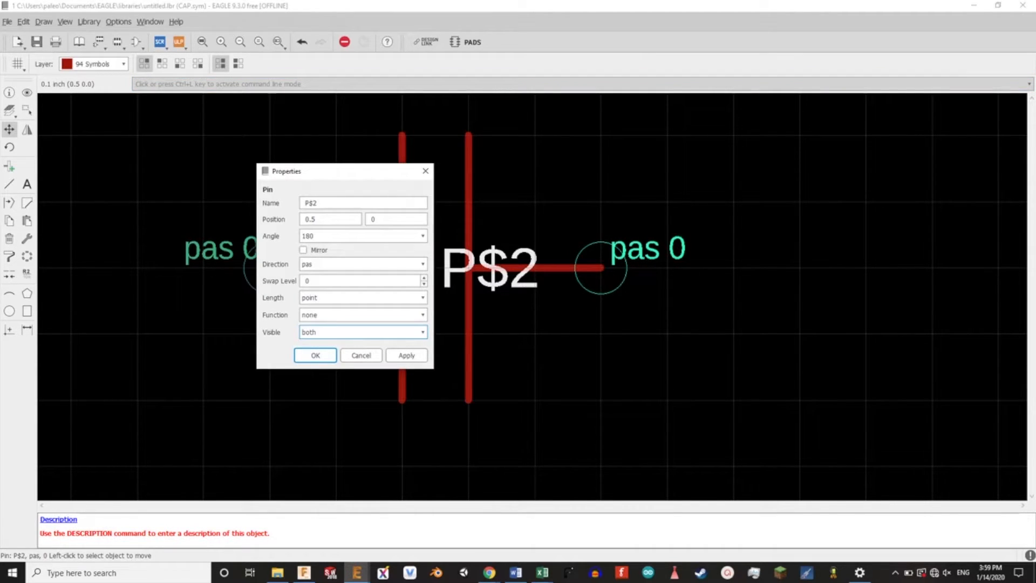
{"action": "left_click", "coordinate": [362, 332]}
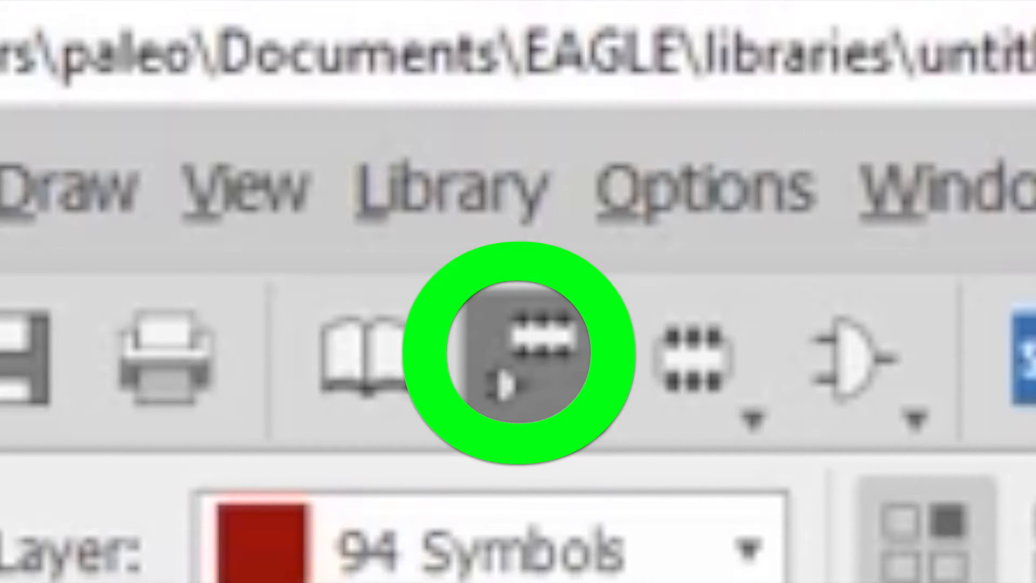
Create the CAP0402 footprint and confirm opening it.
{"action": "left_click", "coordinate": [522, 350]}
{"action": "type", "text": "c"}
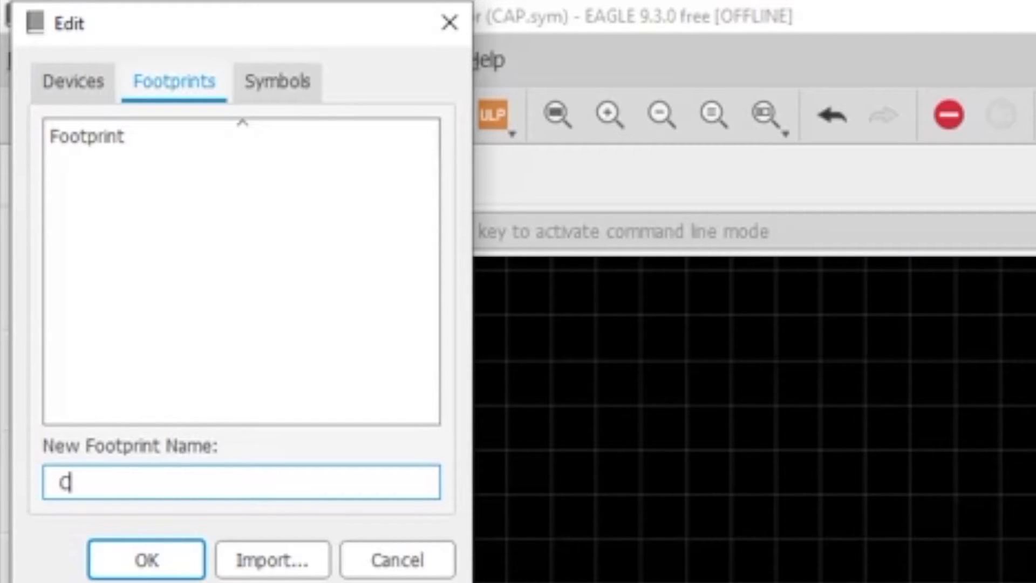
{"action": "type", "text": "CAP0402"}
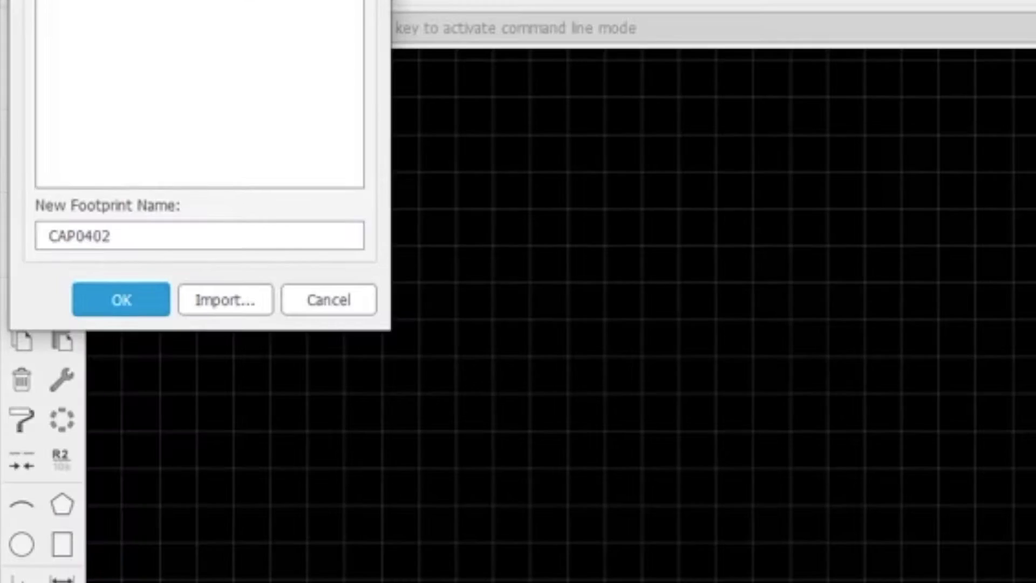
{"action": "left_click", "coordinate": [121, 299]}
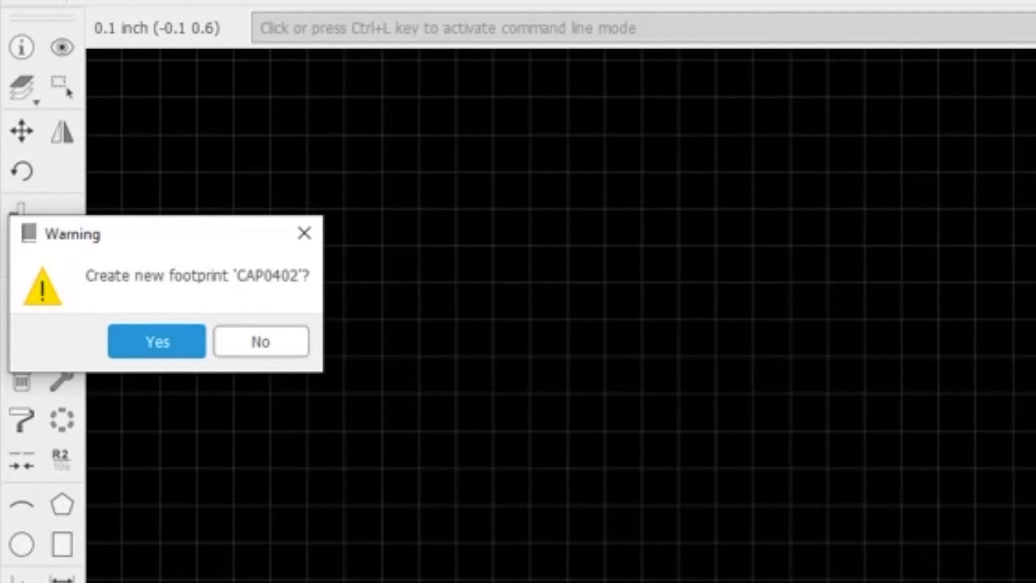
{"action": "left_click", "coordinate": [157, 342]}
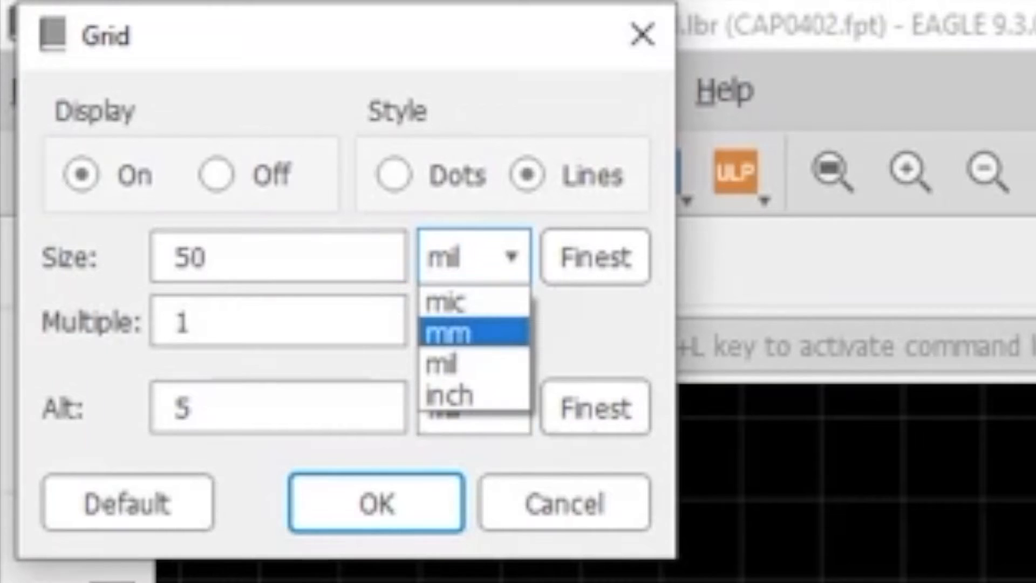
Set the footprint grid to millimetres with a 0.001 alternate step.
{"action": "left_click", "coordinate": [456, 334]}
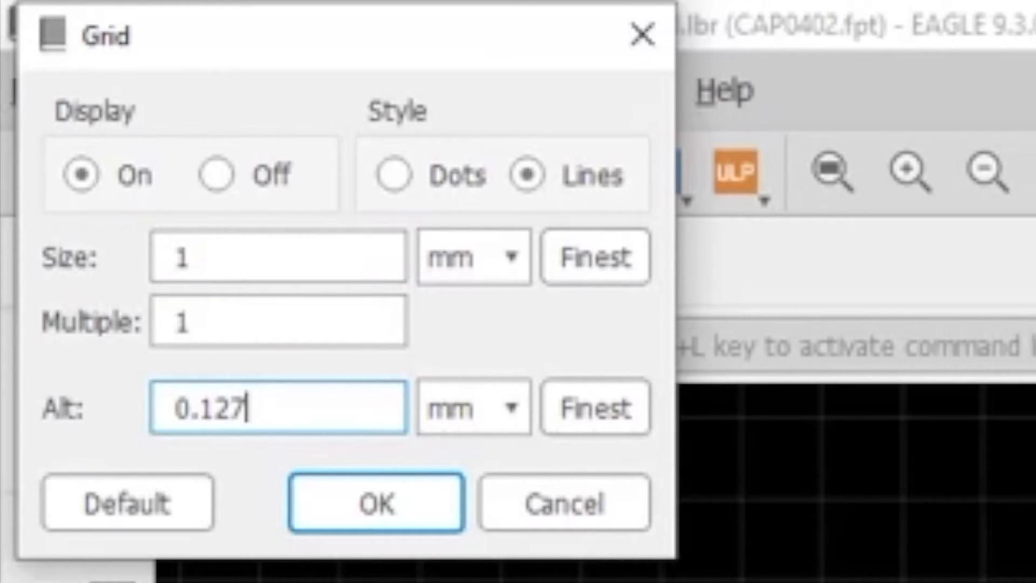
{"action": "key", "text": "BackSpace"}
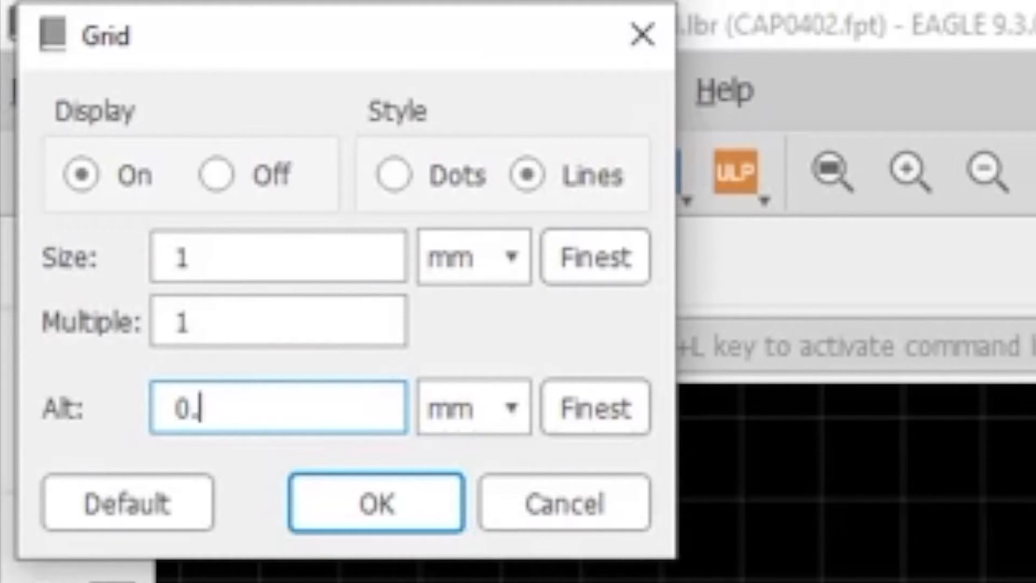
{"action": "type", "text": "001"}
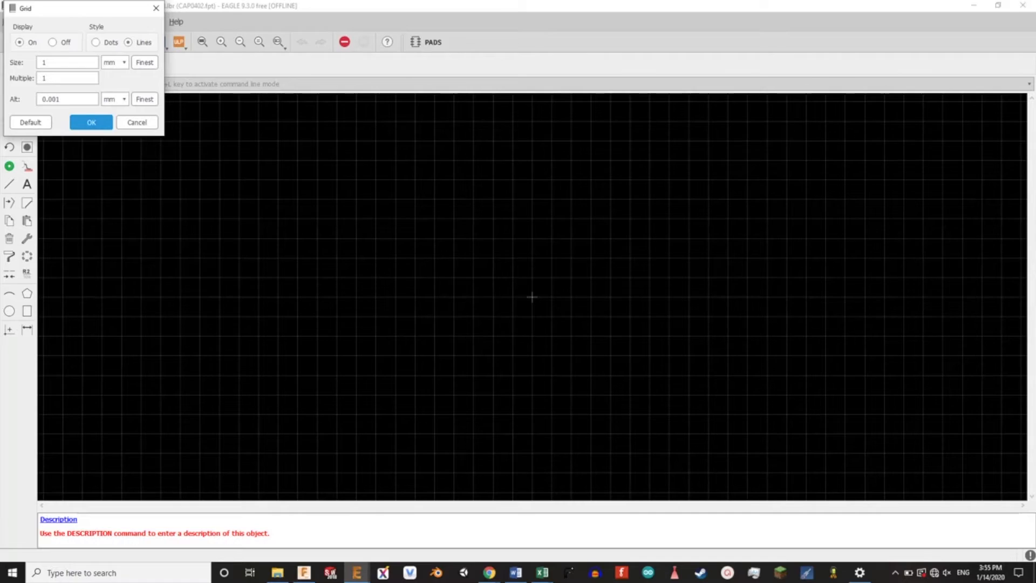
{"action": "left_click", "coordinate": [91, 123]}
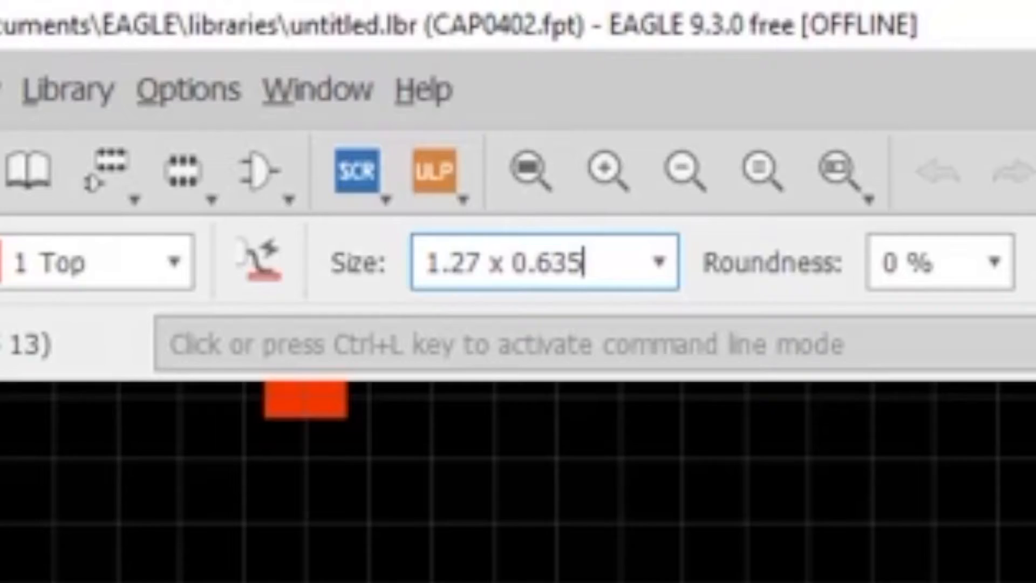
Set the SMD pad size to 0.2 x 0.25, adjust the grid, and place pad P$1.
{"action": "key", "text": "ctrl+a"}
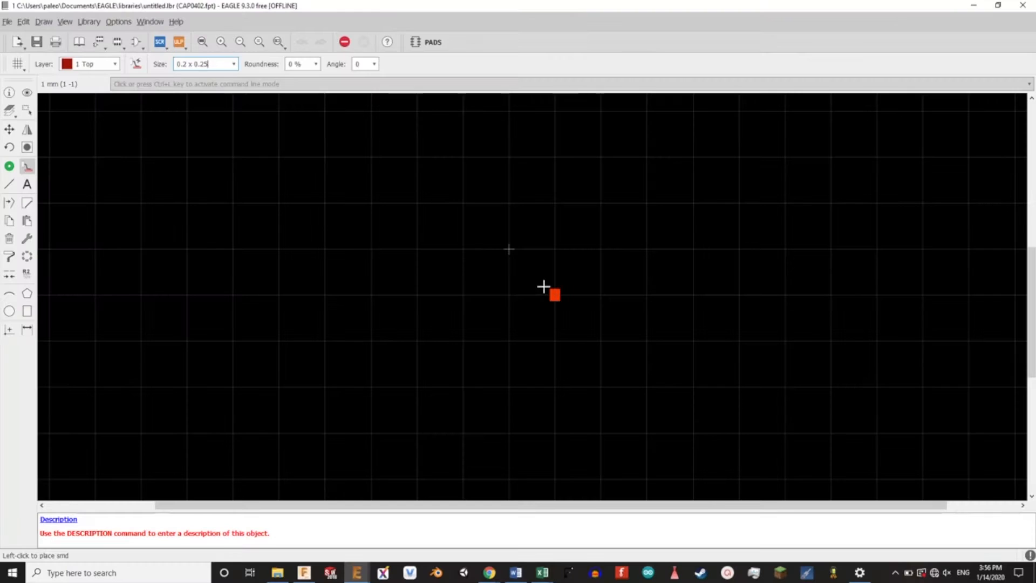
{"action": "mouse_move", "coordinate": [490, 288]}
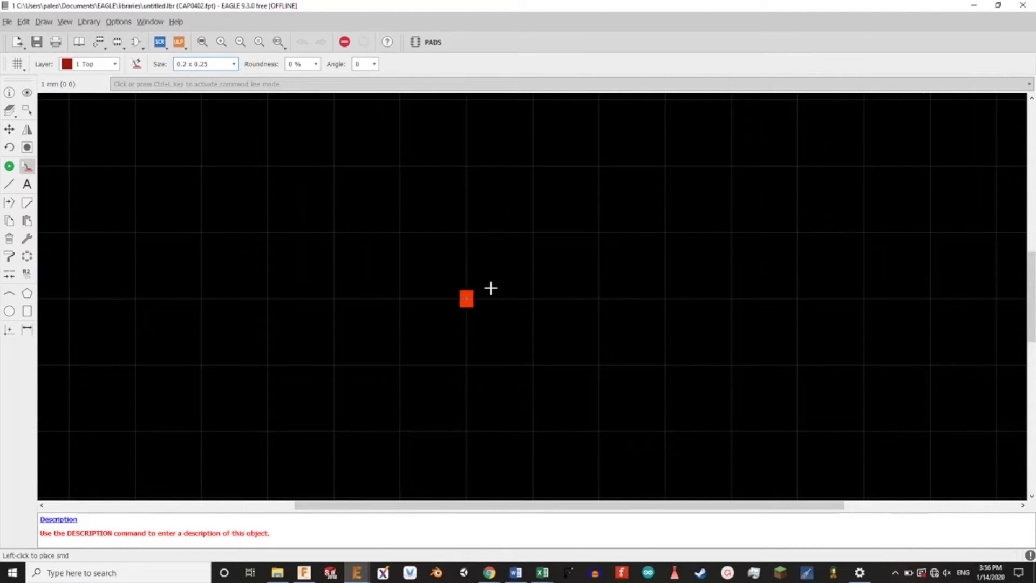
{"action": "mouse_move", "coordinate": [477, 291]}
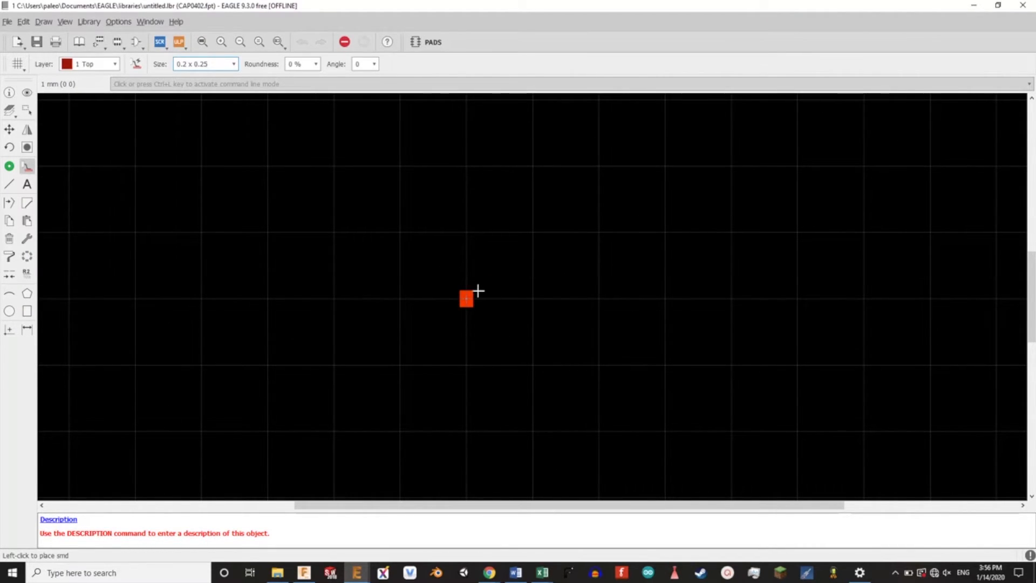
{"action": "left_click", "coordinate": [18, 41]}
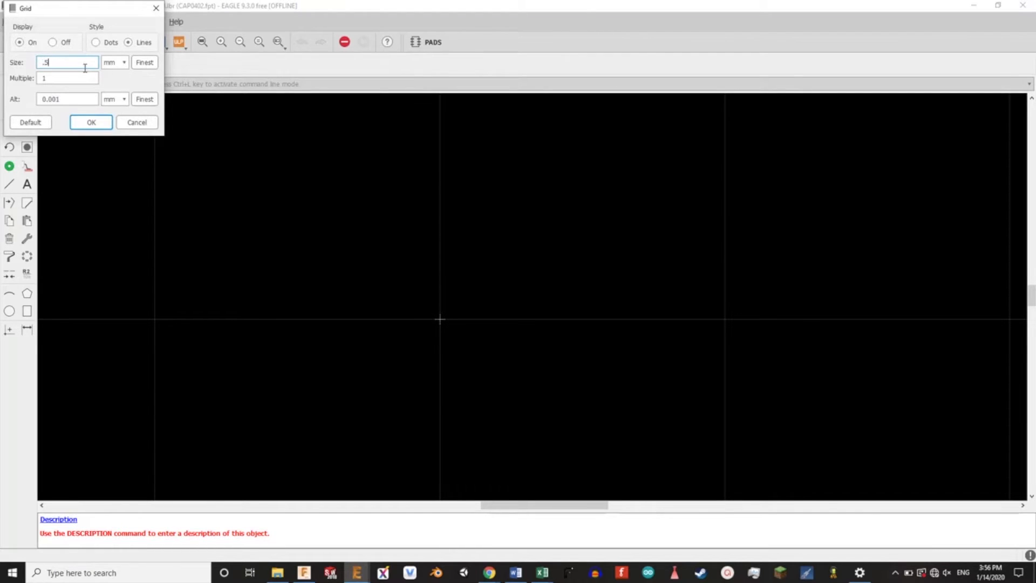
{"action": "left_click", "coordinate": [90, 123]}
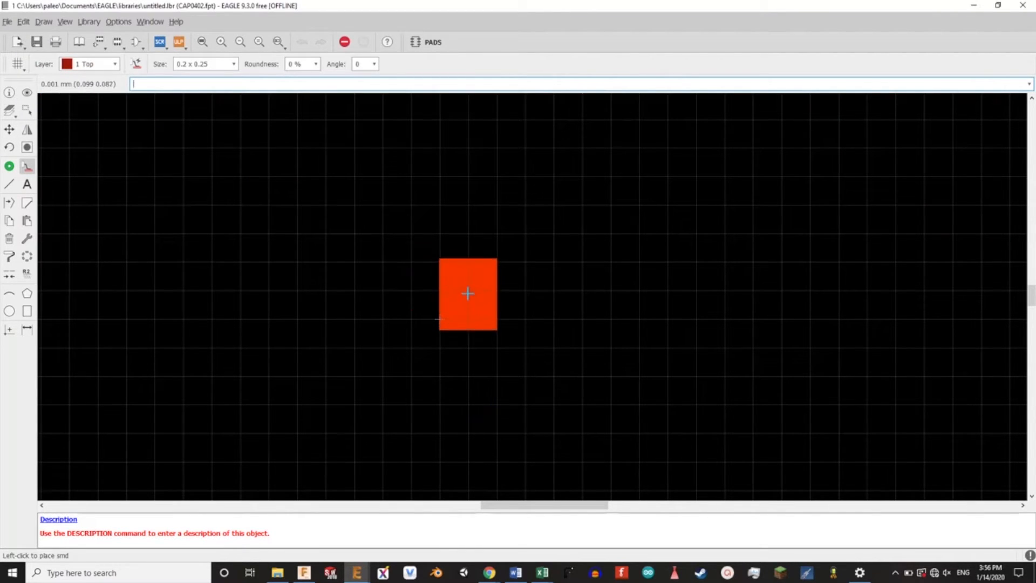
{"action": "mouse_move", "coordinate": [468, 281]}
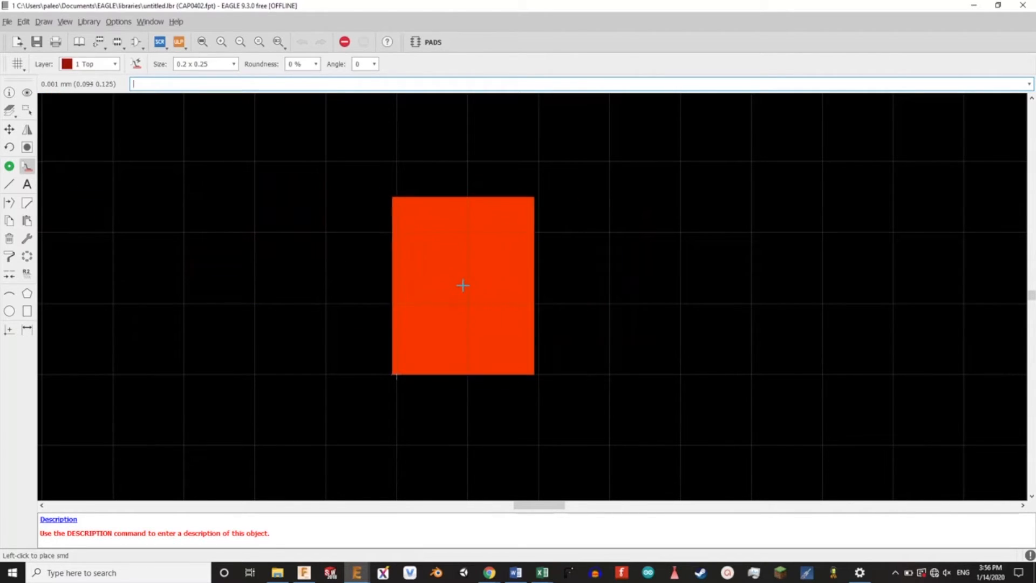
{"action": "mouse_move", "coordinate": [466, 285]}
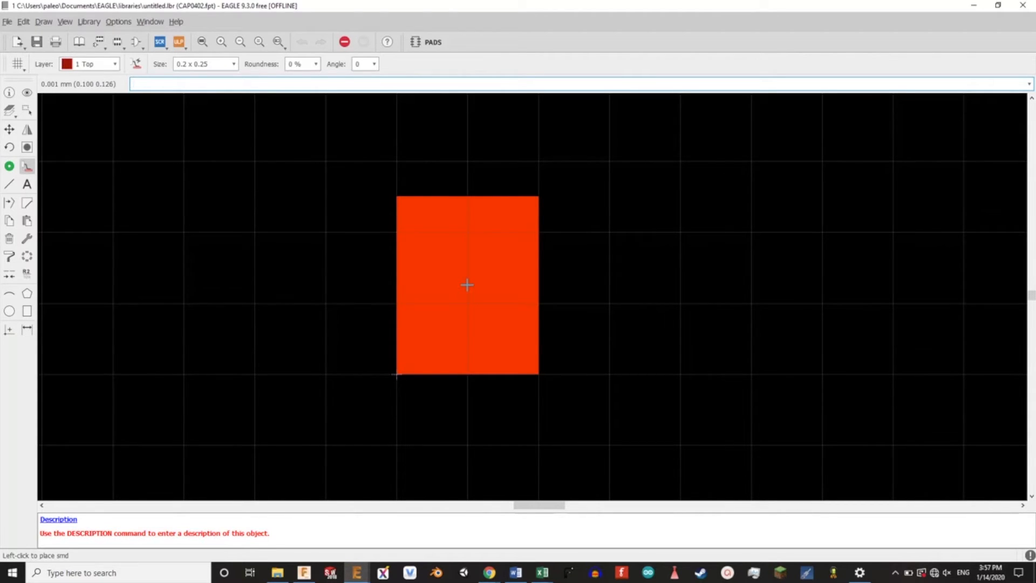
{"action": "left_click", "coordinate": [301, 41]}
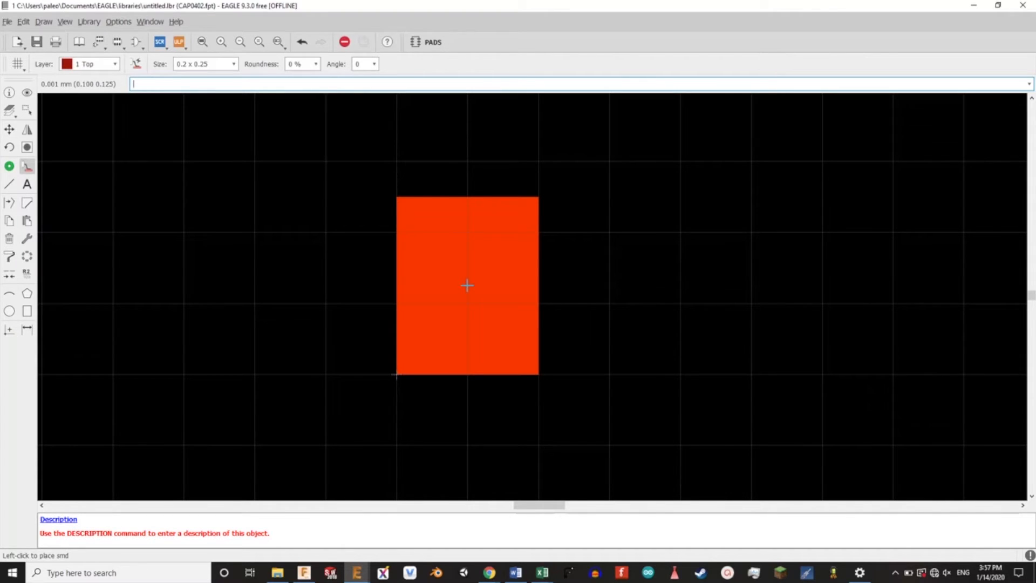
{"action": "left_click", "coordinate": [467, 285]}
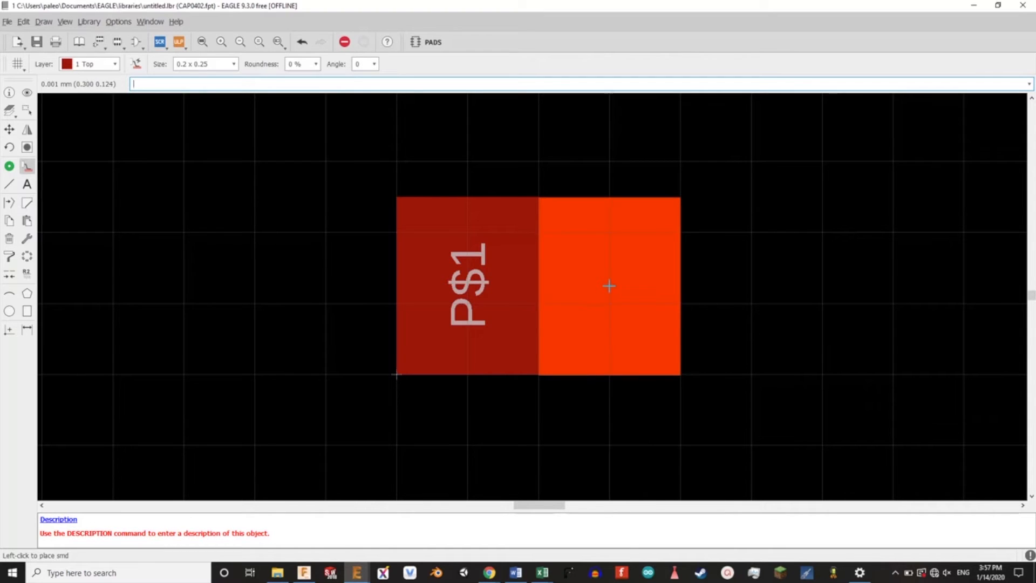
{"action": "mouse_move", "coordinate": [726, 277]}
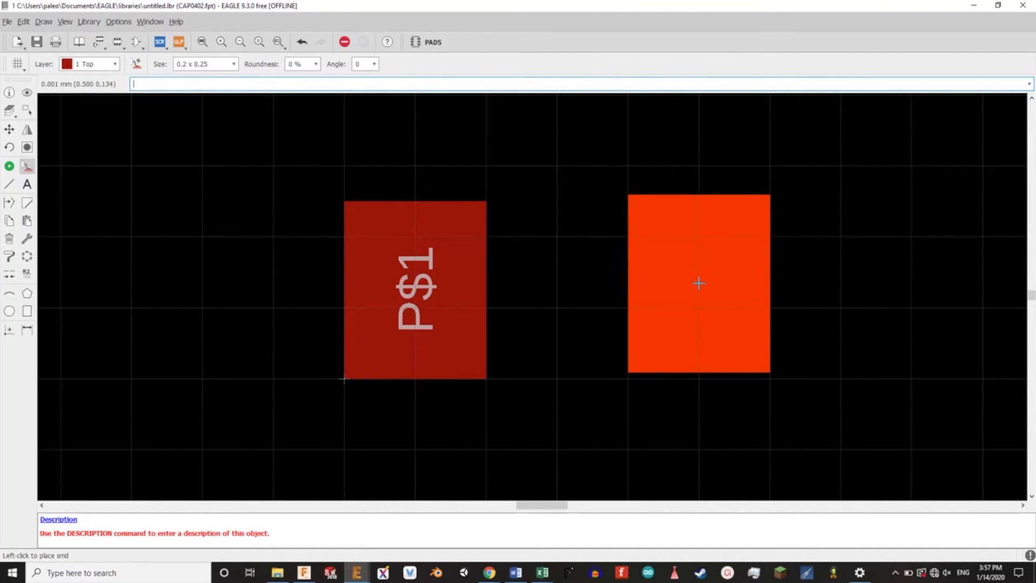
{"action": "mouse_move", "coordinate": [699, 289]}
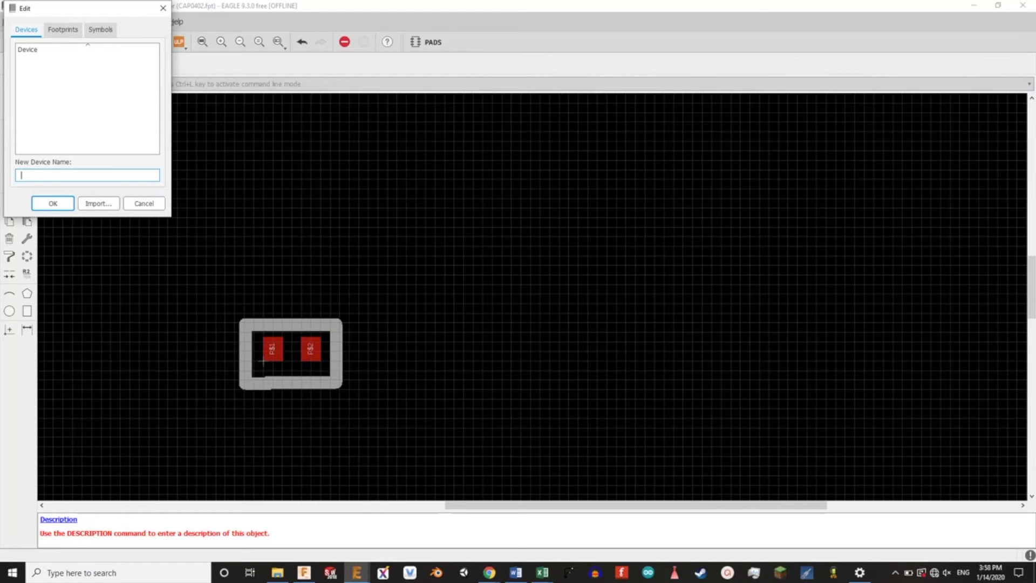
Start entering the name for the new CAP0402 device.
{"action": "type", "text": "d"}
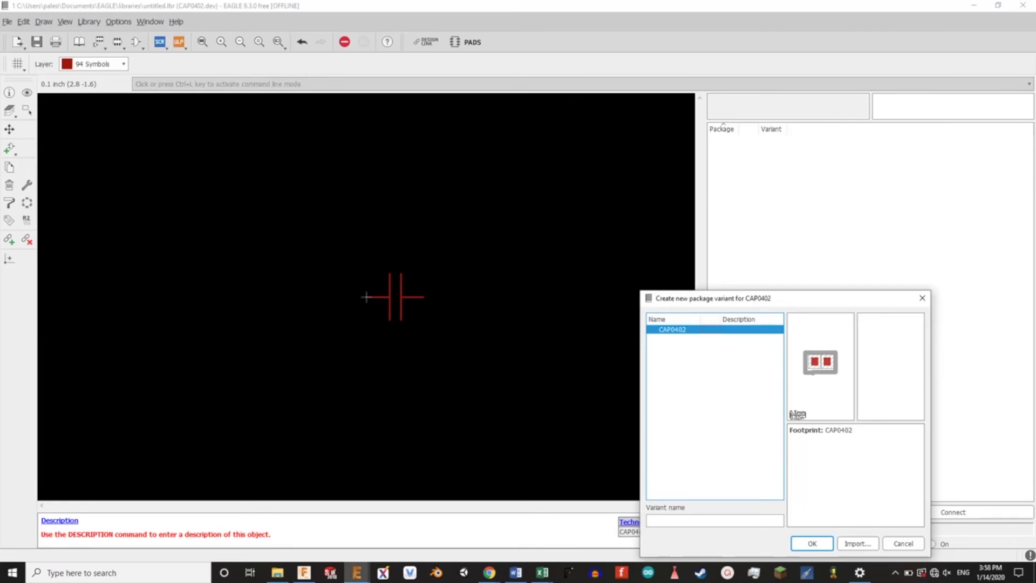
Add CAP0402 as the device's package variant and bring up pin-to-pad connections.
{"action": "left_click", "coordinate": [812, 544]}
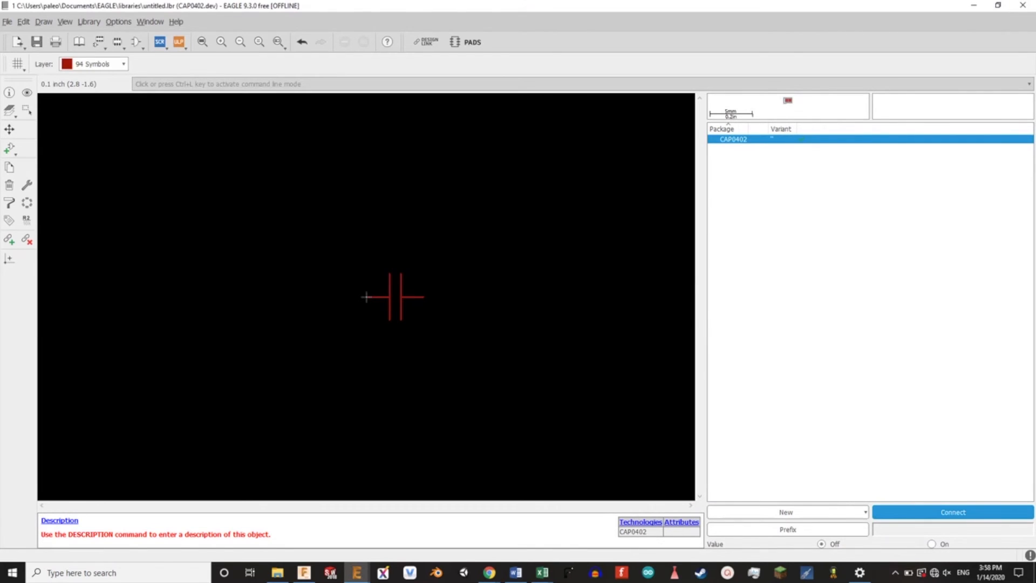
{"action": "left_click", "coordinate": [952, 511]}
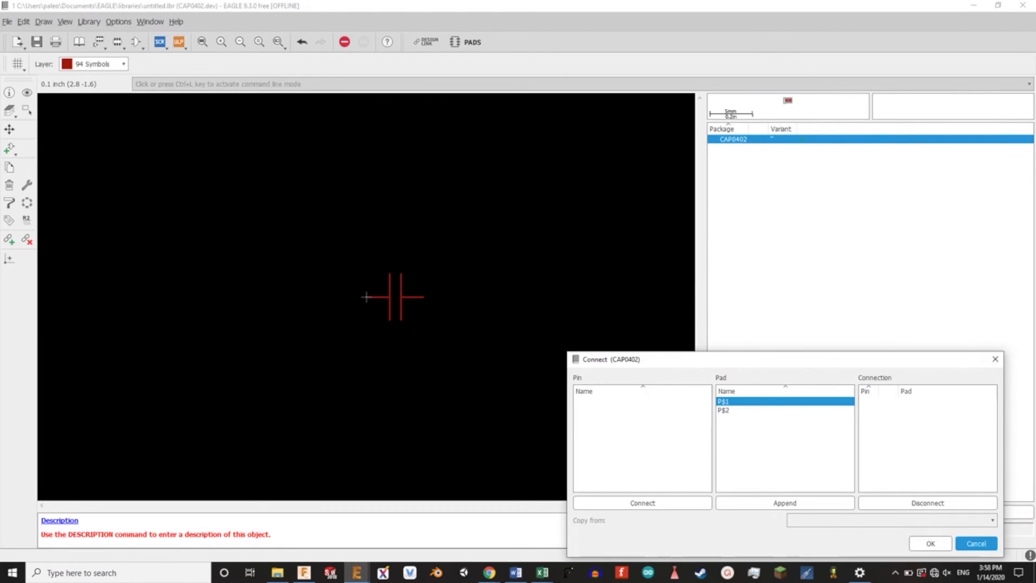